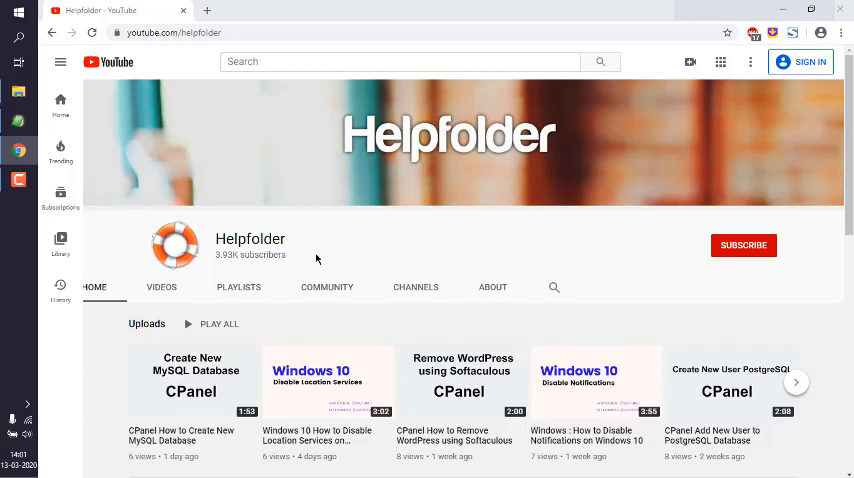
mouse_move(10, 24)
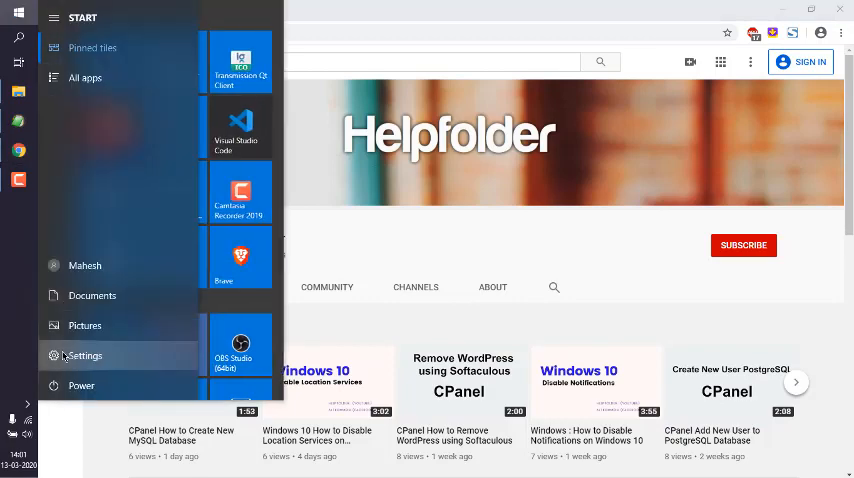
Bring up the Windows Settings home page with all setting categories
left_click(84, 356)
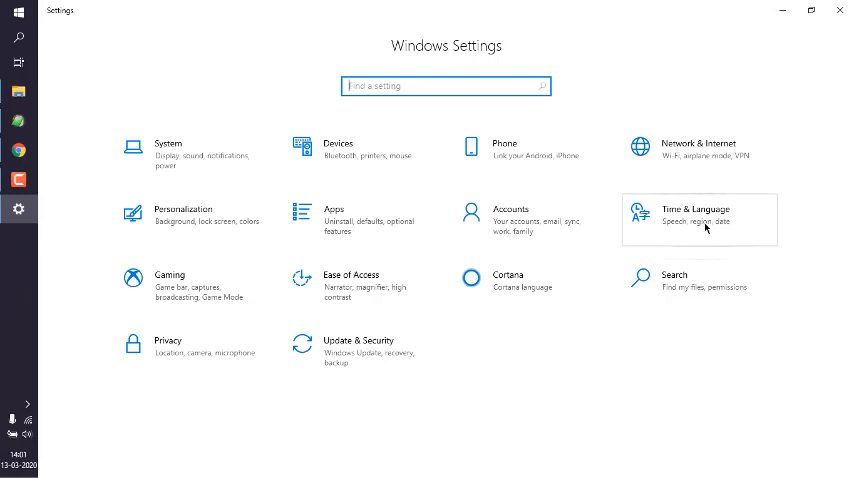
mouse_move(704, 264)
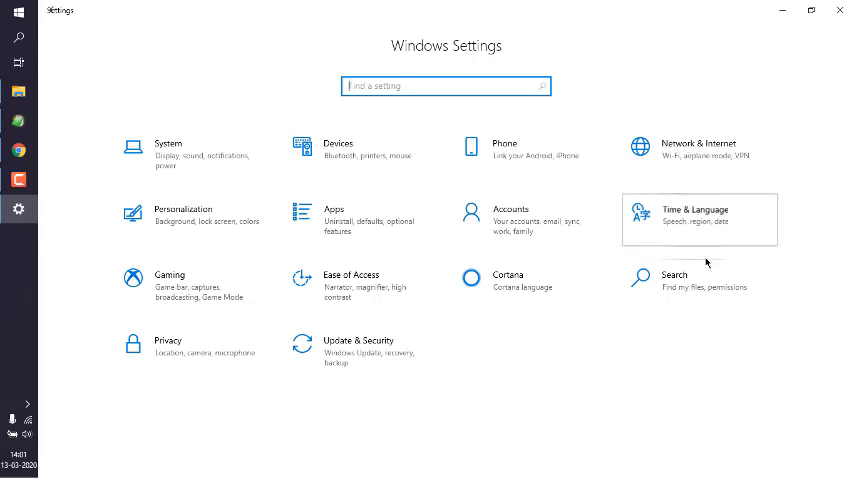
Reach the Language page under Time & Language, showing display and preferred languages
left_click(700, 218)
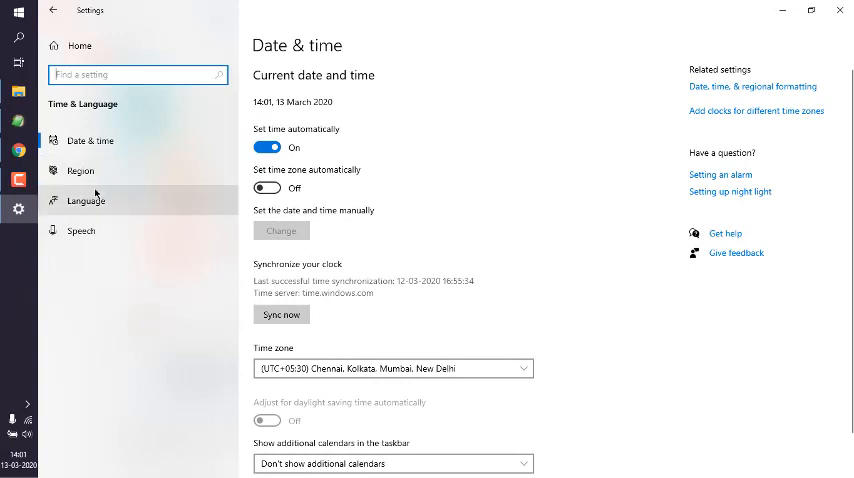
left_click(84, 200)
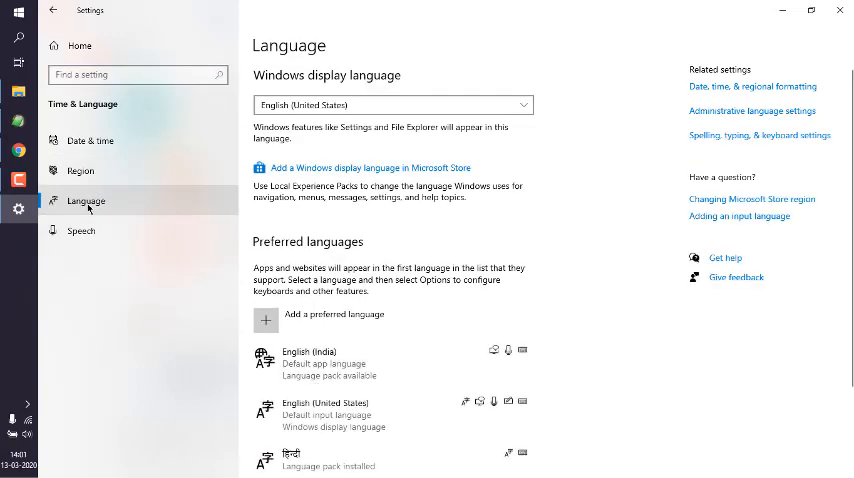
mouse_move(348, 84)
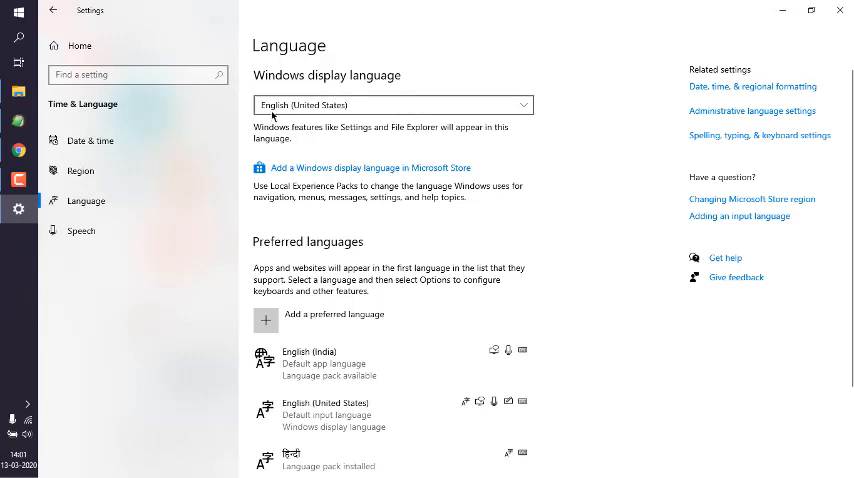
mouse_move(348, 138)
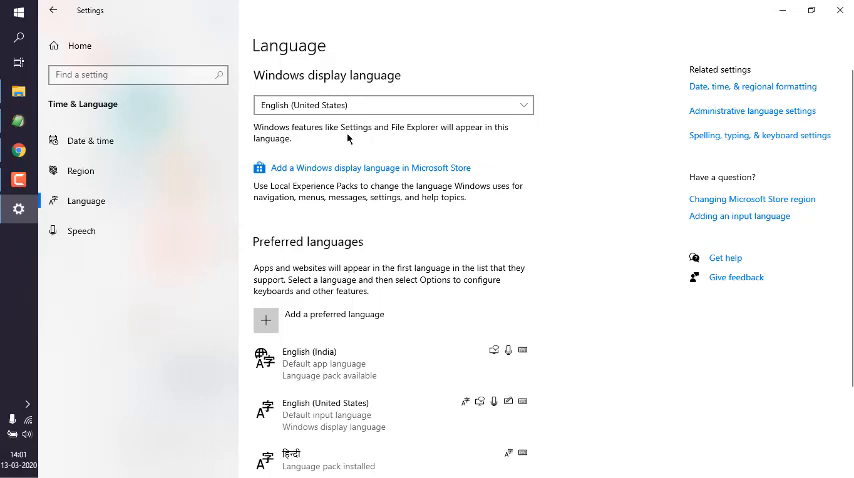
mouse_move(358, 152)
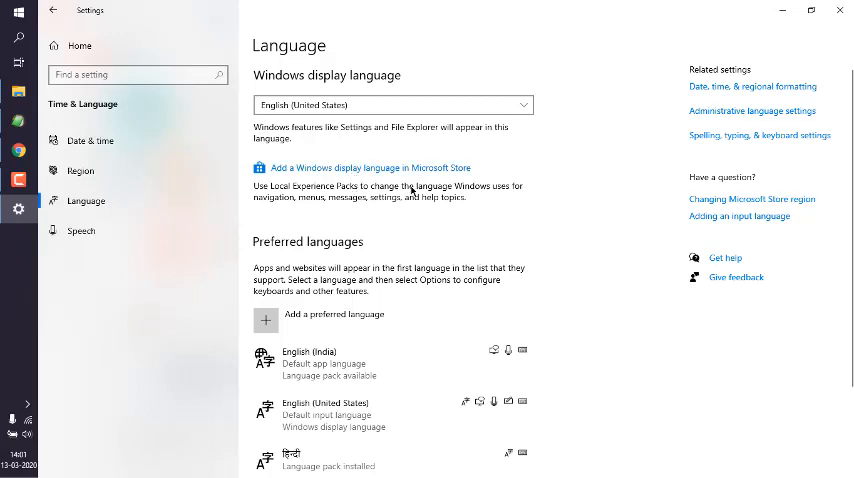
scroll("down", 3)
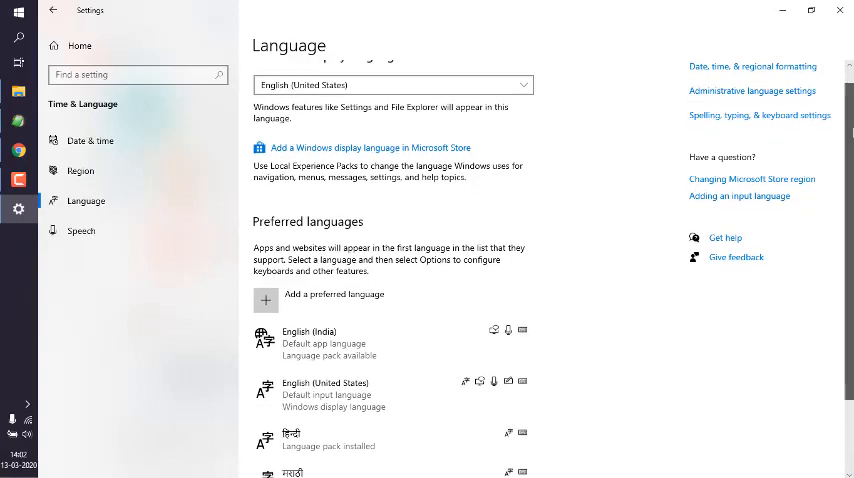
scroll("down", 3)
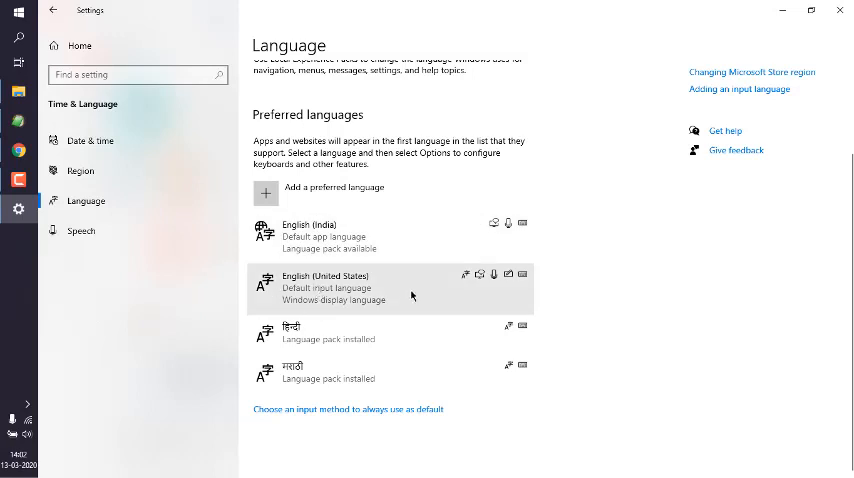
mouse_move(358, 280)
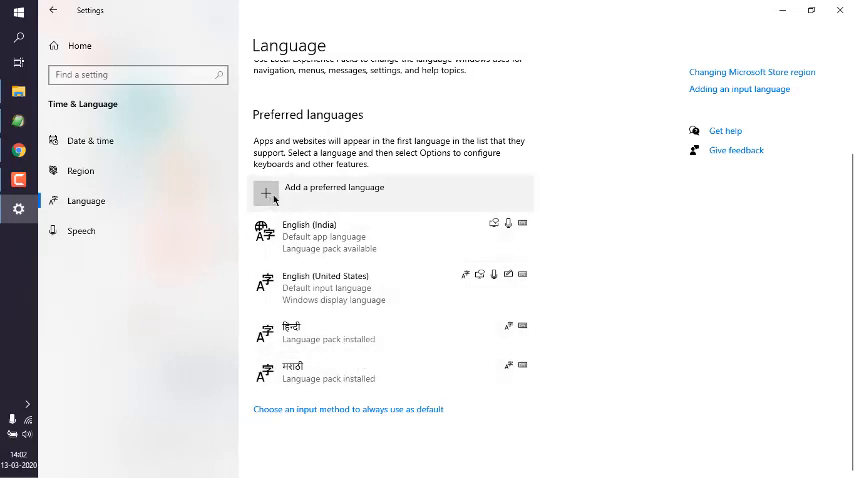
mouse_move(290, 198)
type("Sanskrit")
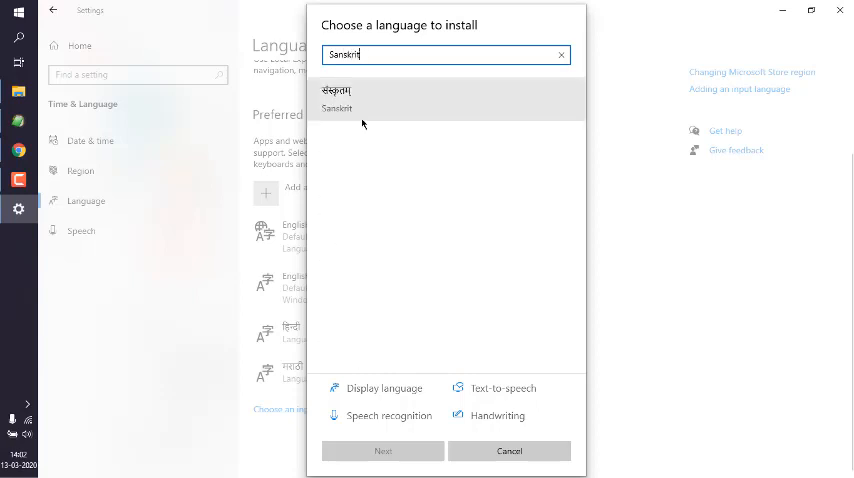
mouse_move(370, 104)
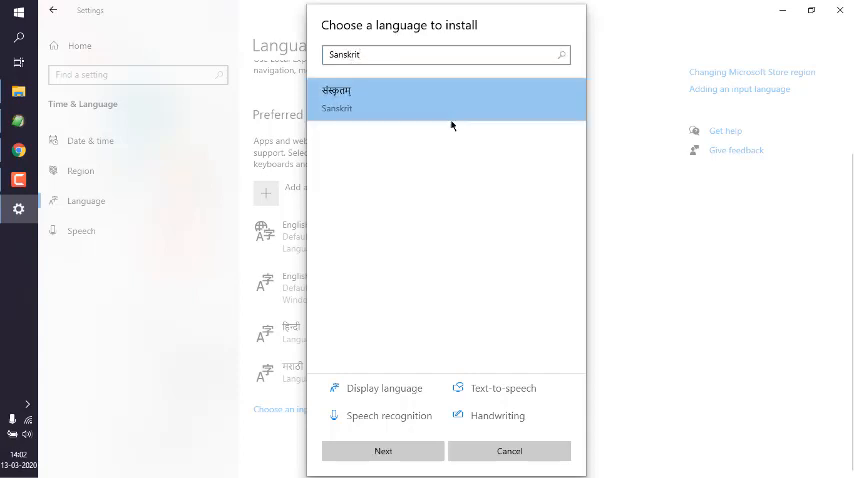
mouse_move(412, 316)
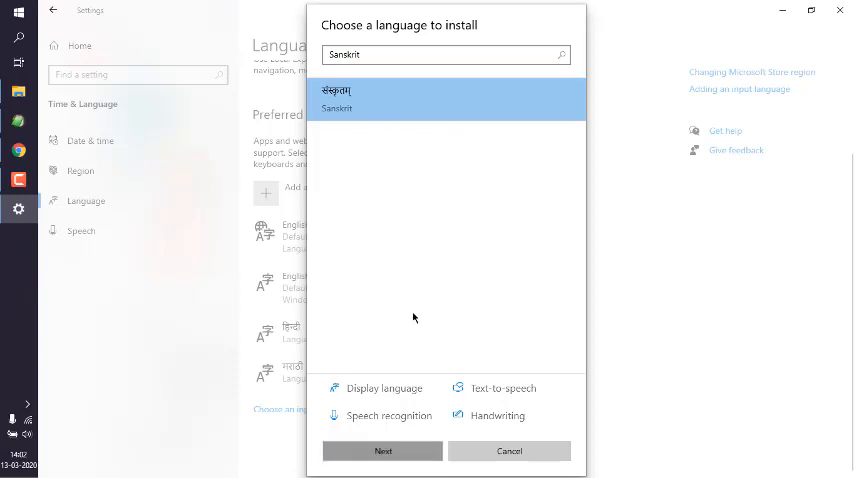
Proceed from choosing Sanskrit to the Install language features step
left_click(382, 452)
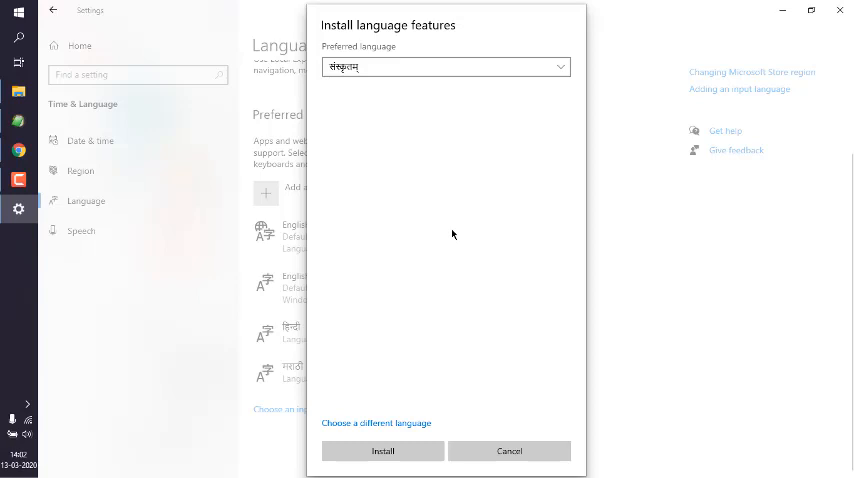
mouse_move(384, 450)
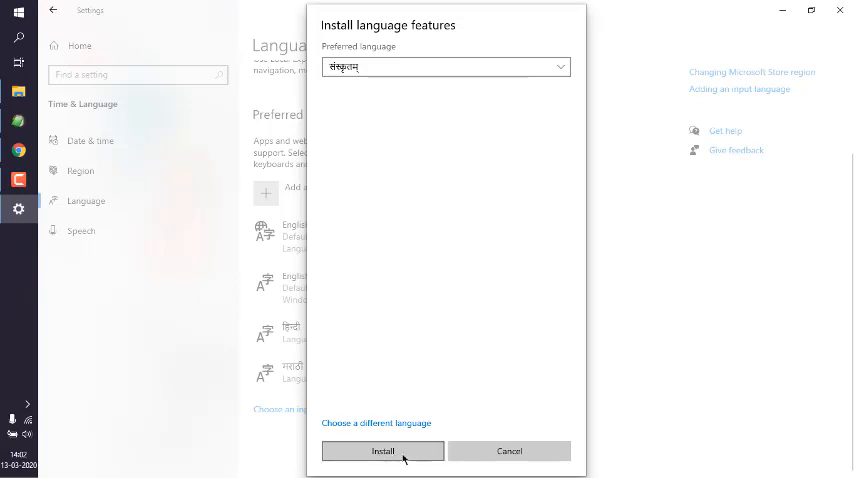
Install Sanskrit and confirm it appears as the fifth Preferred languages entry below Marathi
left_click(382, 452)
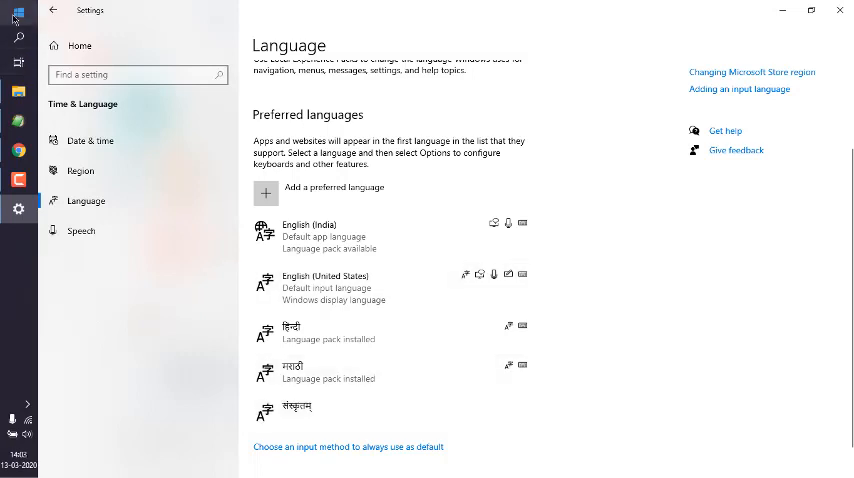
left_click(20, 12)
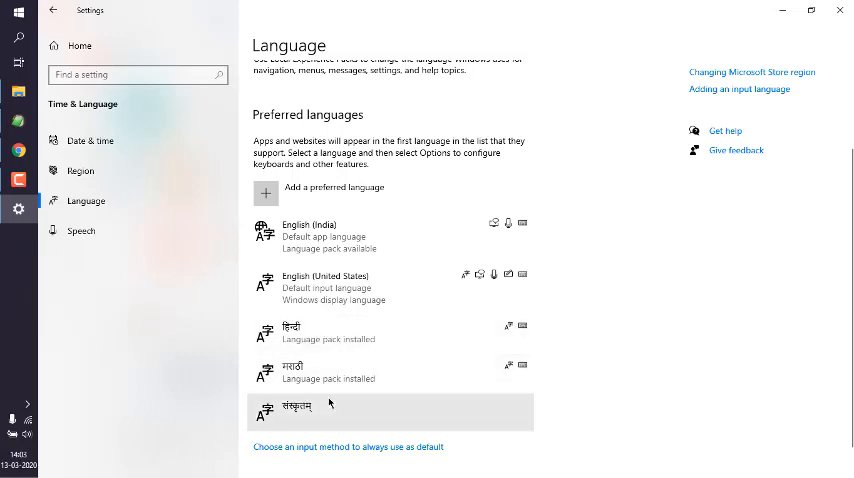
mouse_move(646, 404)
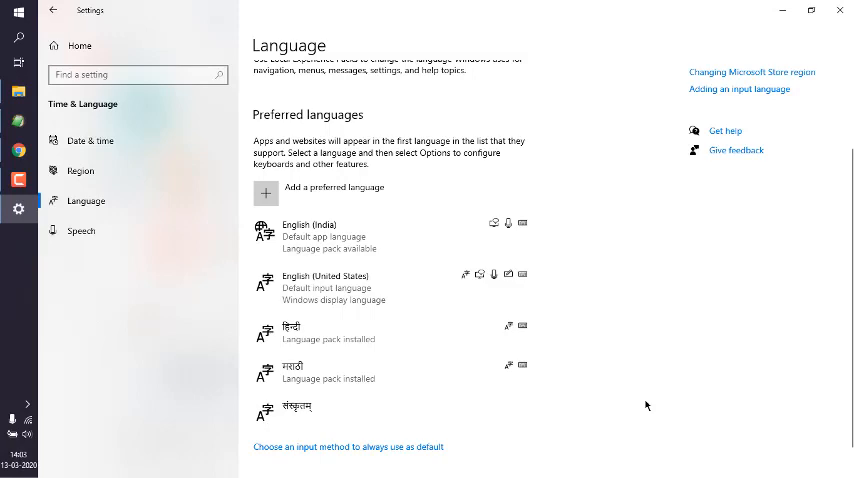
mouse_move(624, 260)
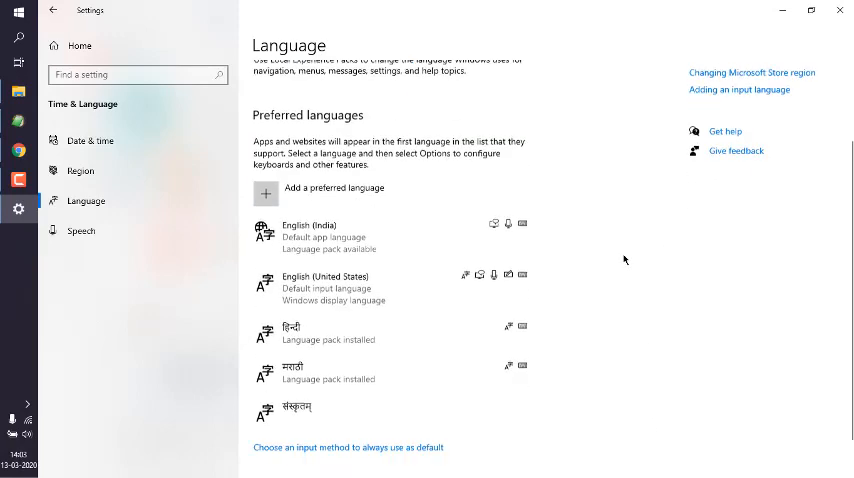
scroll("up", 3)
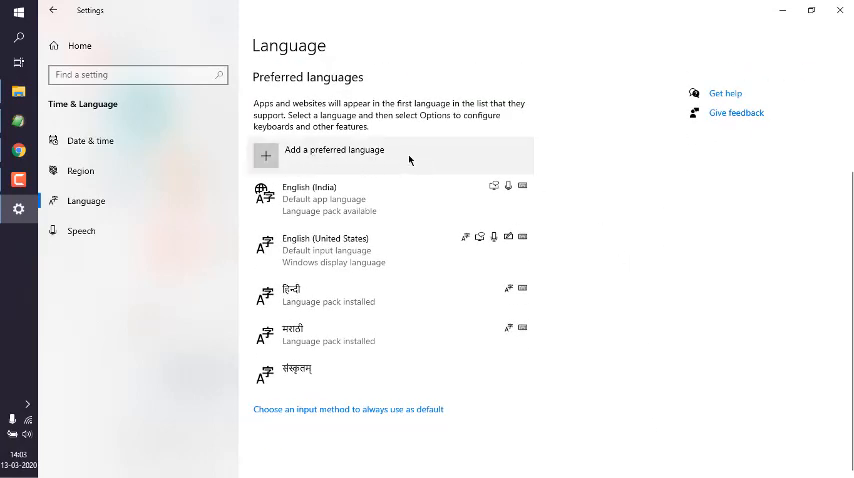